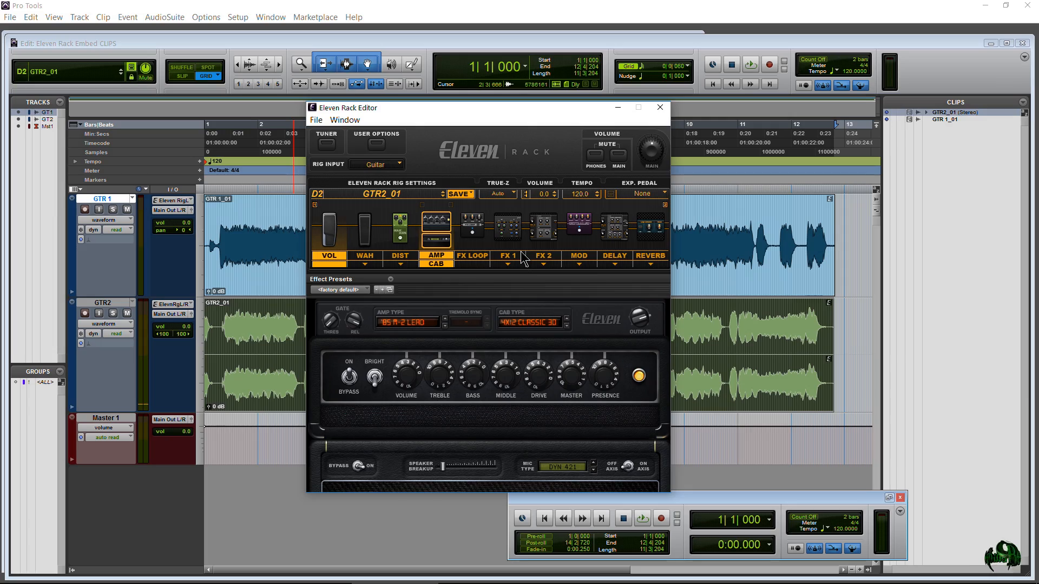
mouse_move(527, 216)
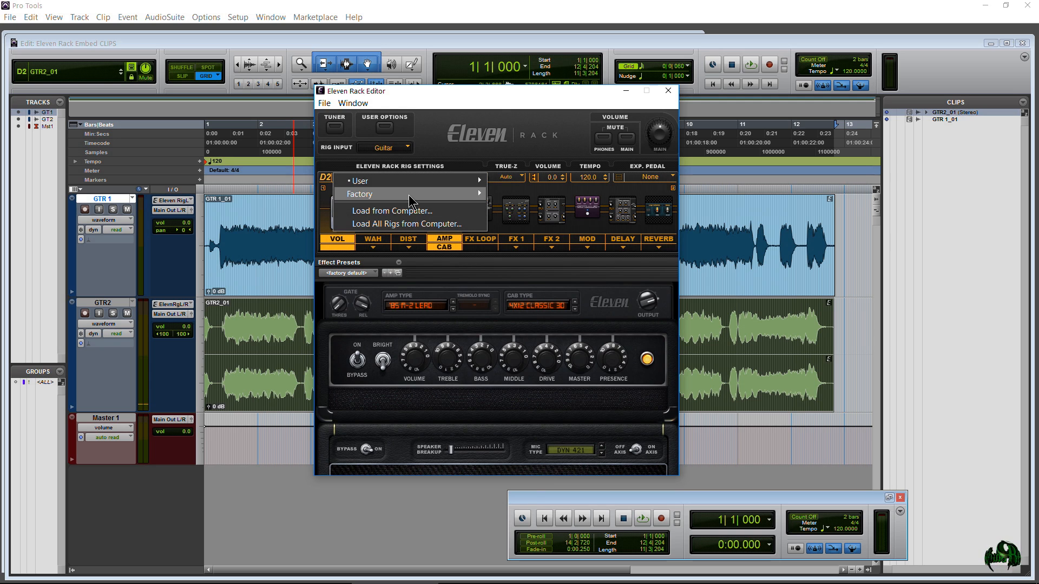
mouse_move(505, 148)
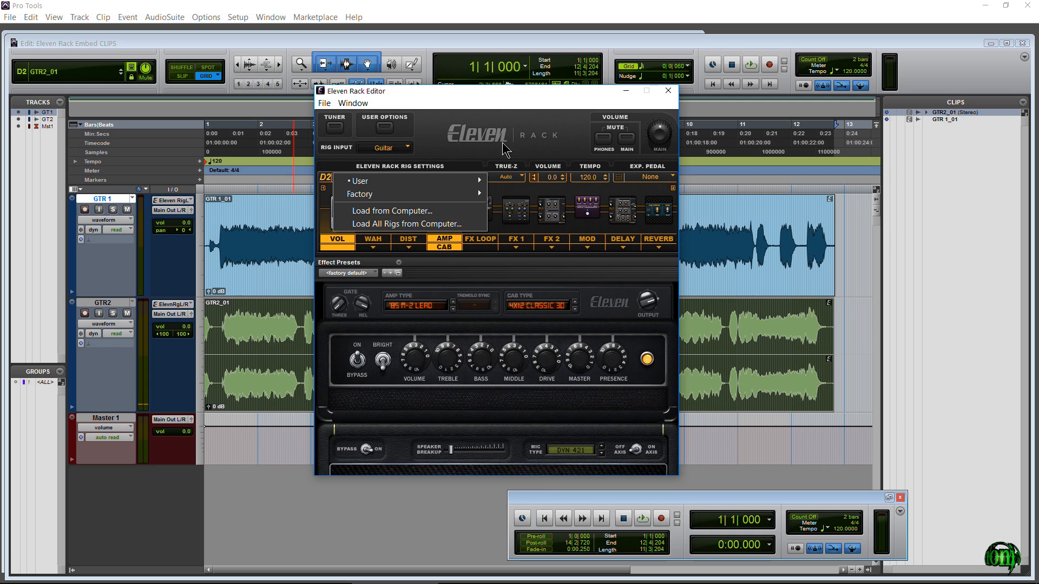